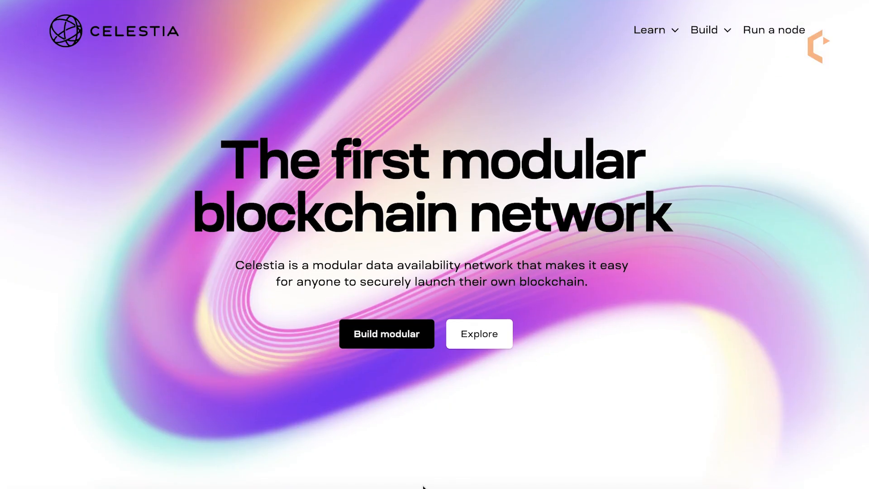
{"action": "scroll", "scroll_direction": "down", "scroll_amount": 3}
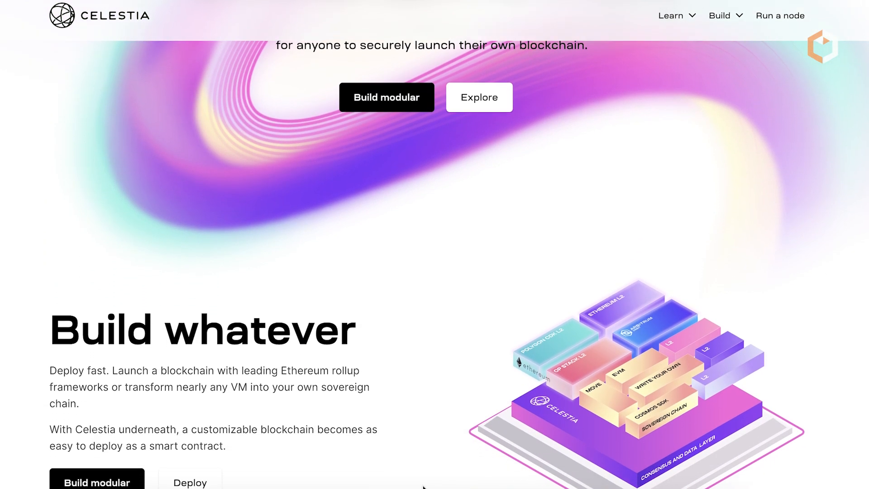
{"action": "scroll", "scroll_direction": "down", "scroll_amount": 3}
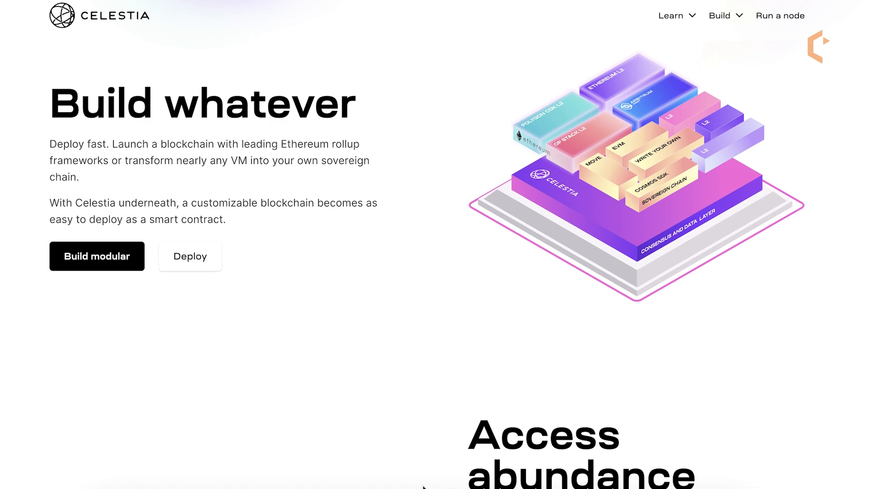